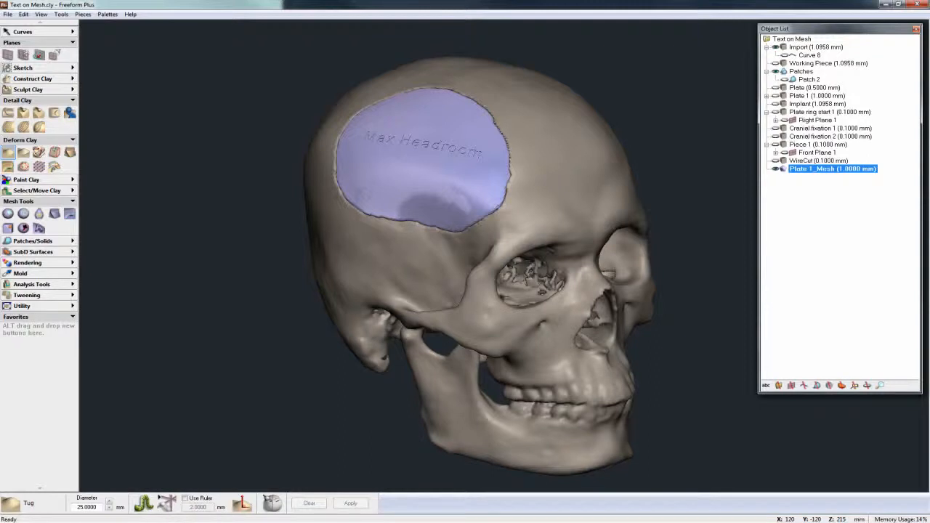
Isolate Plate 1_Mesh so only the embossed cranial plate is visible
{"action": "left_click", "coordinate": [462, 284]}
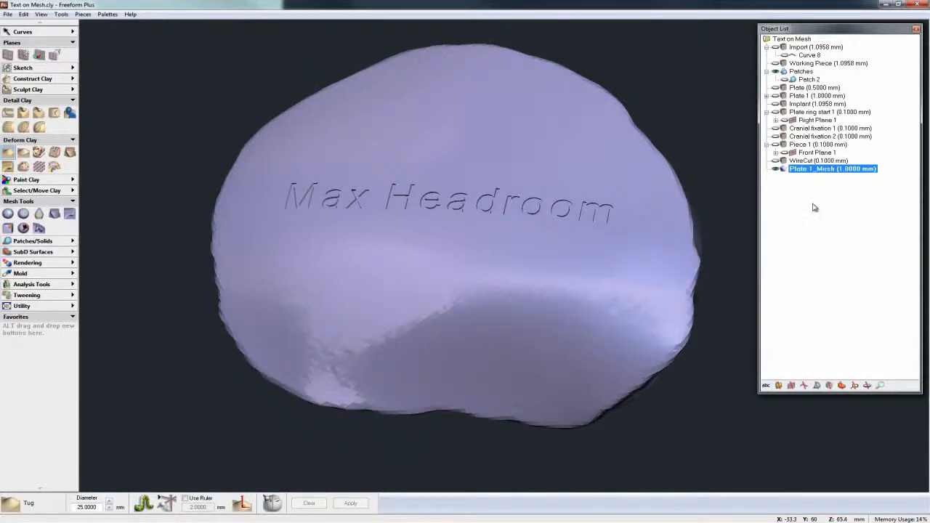
Bring up Mesh Utilities > Reduce for Plate 1_Mesh from the Object List
{"action": "right_click", "coordinate": [832, 169]}
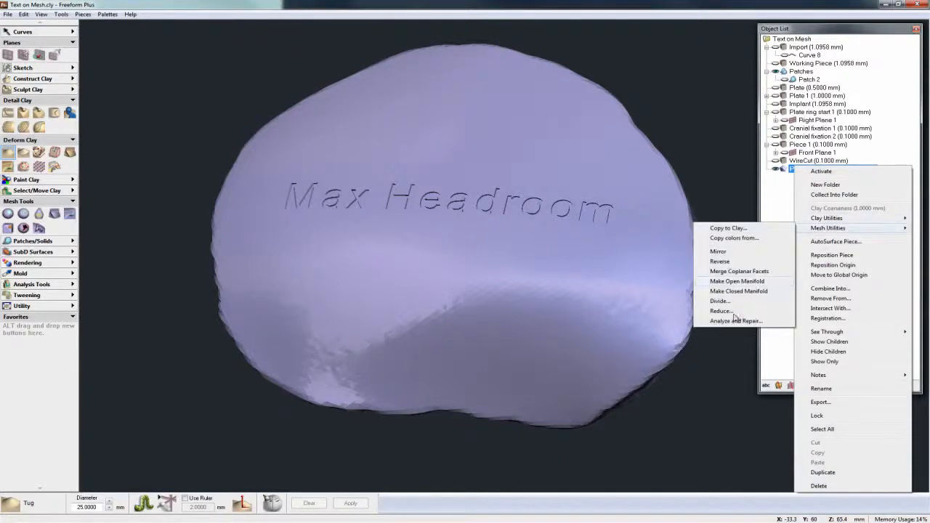
{"action": "left_click", "coordinate": [720, 311]}
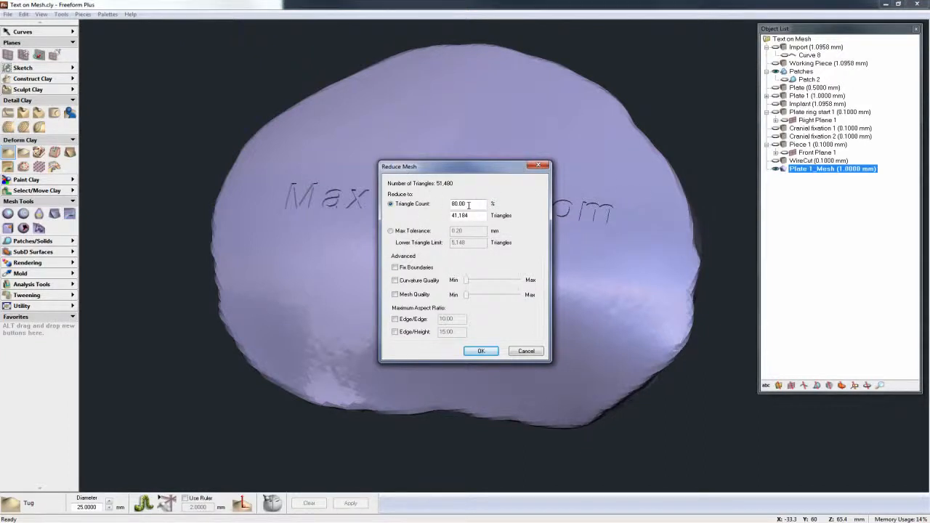
Reduce the plate mesh to 50% triangle count, from 51480 to 25740 triangles
{"action": "triple_click", "coordinate": [465, 204]}
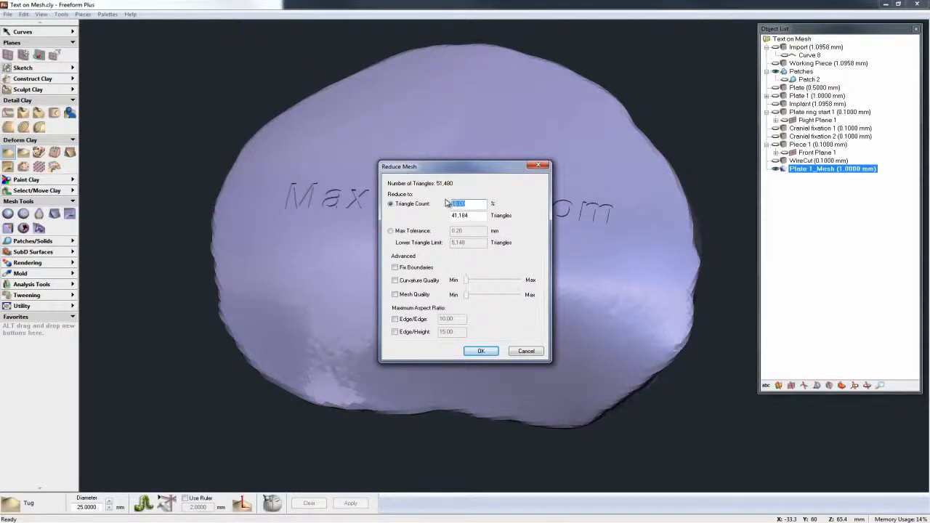
{"action": "type", "text": "50.00"}
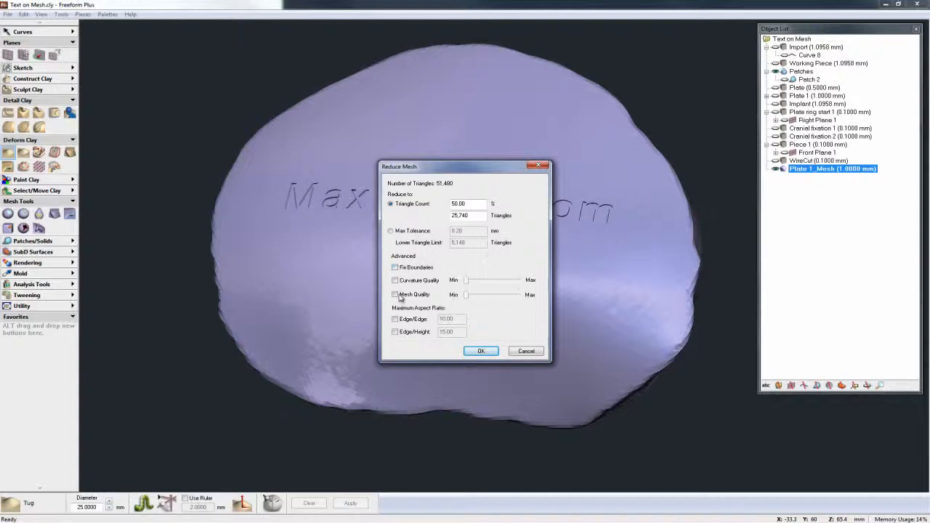
{"action": "mouse_move", "coordinate": [404, 268]}
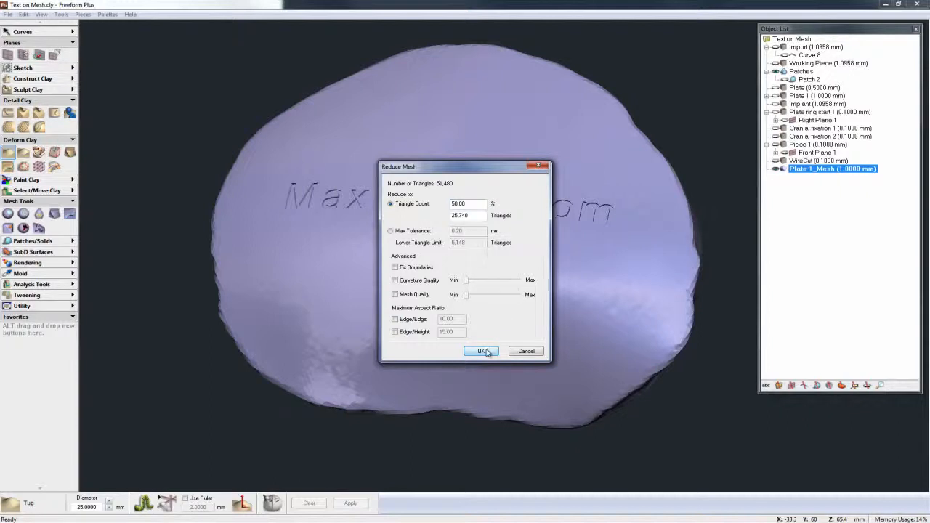
{"action": "left_click", "coordinate": [482, 350]}
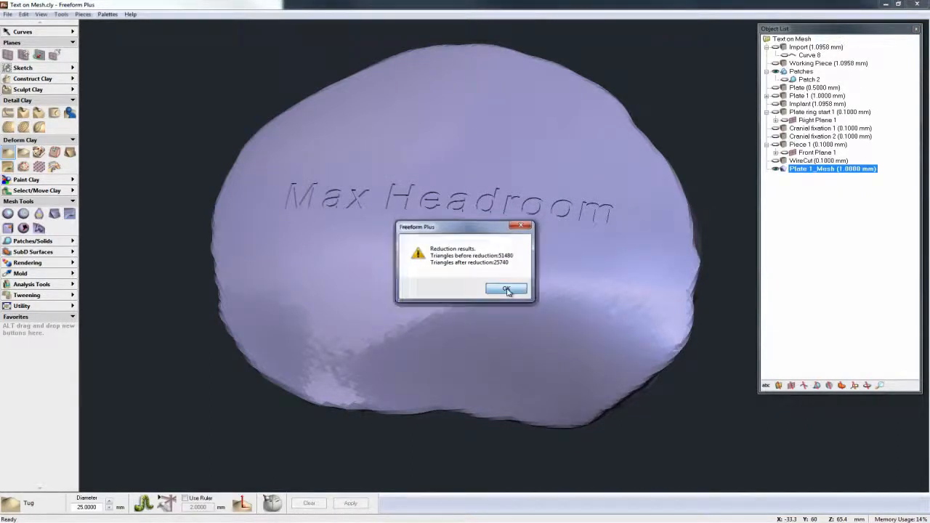
Export the reduced Plate 1_Mesh as a binary STL file to the Desktop
{"action": "left_click", "coordinate": [506, 288]}
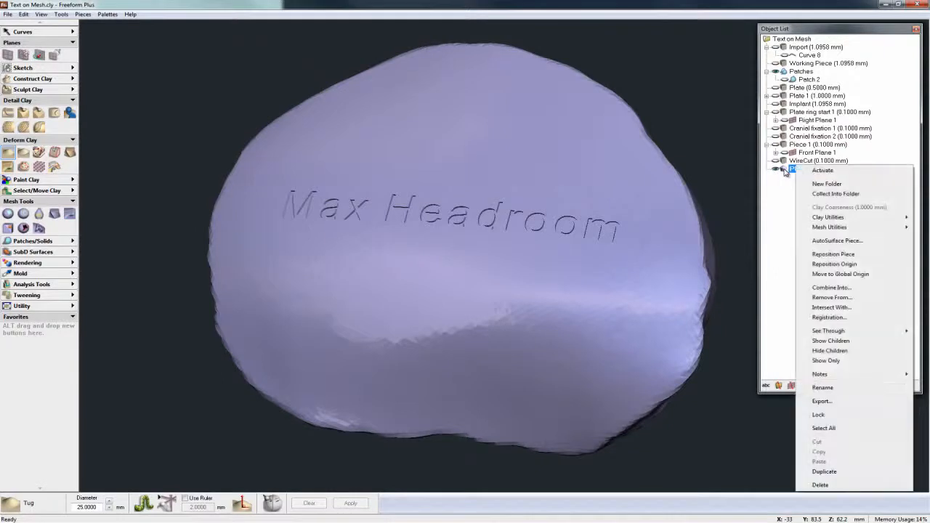
{"action": "mouse_move", "coordinate": [831, 403]}
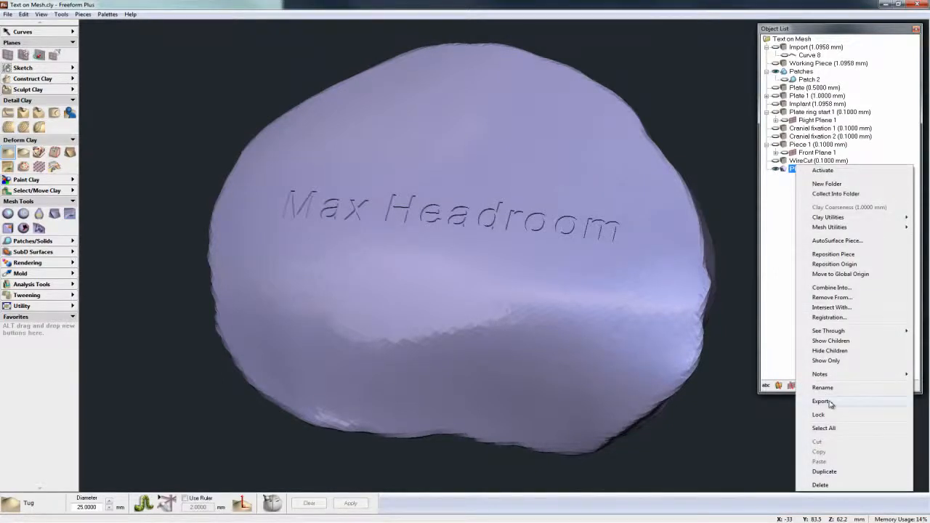
{"action": "left_click", "coordinate": [822, 401]}
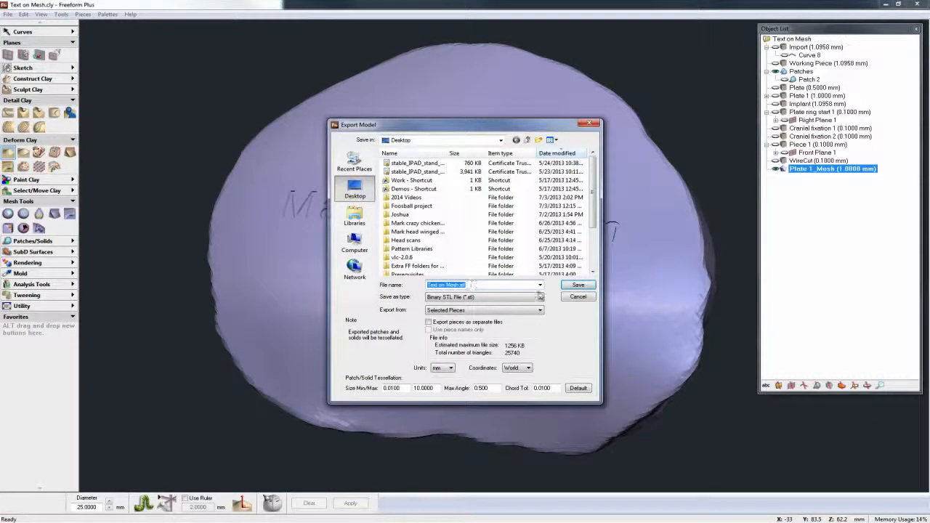
{"action": "left_click", "coordinate": [578, 284]}
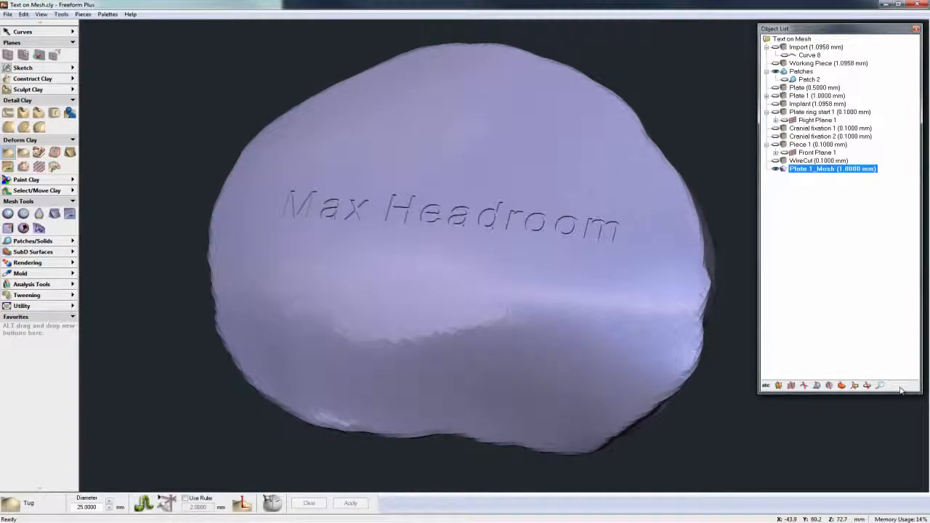